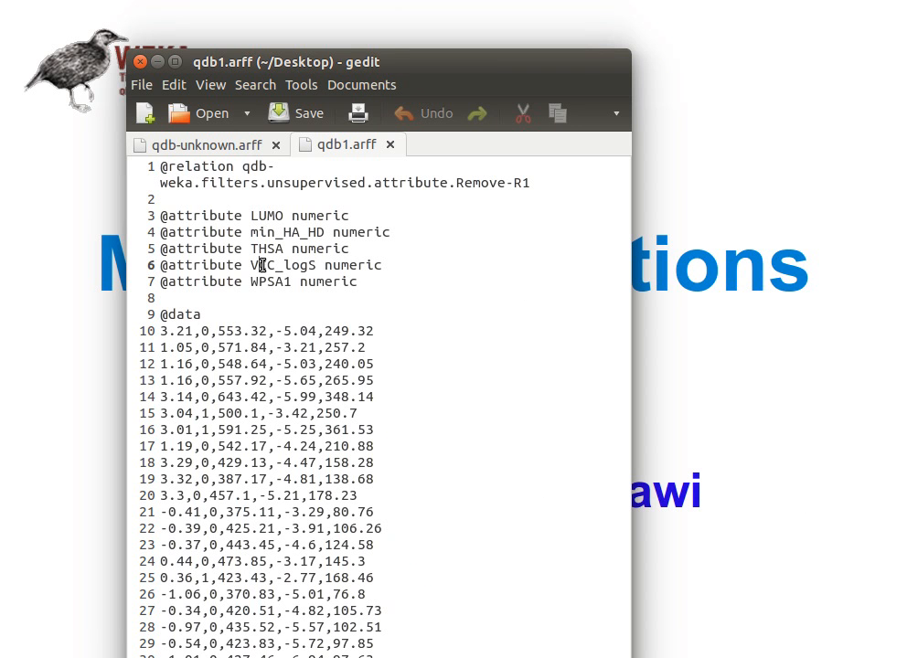
pyautogui.moveTo(210, 284)
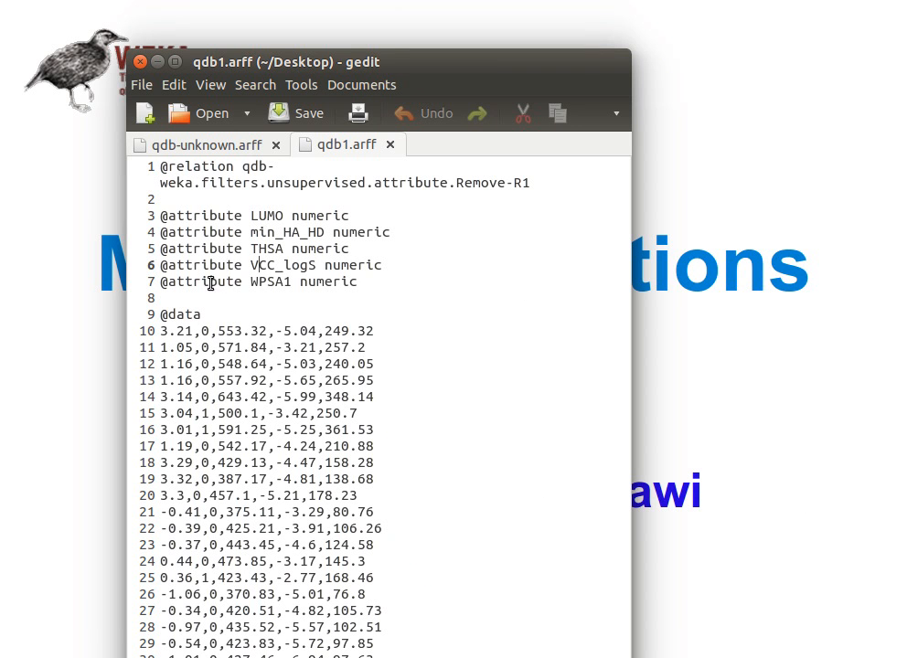
pyautogui.moveTo(288, 285)
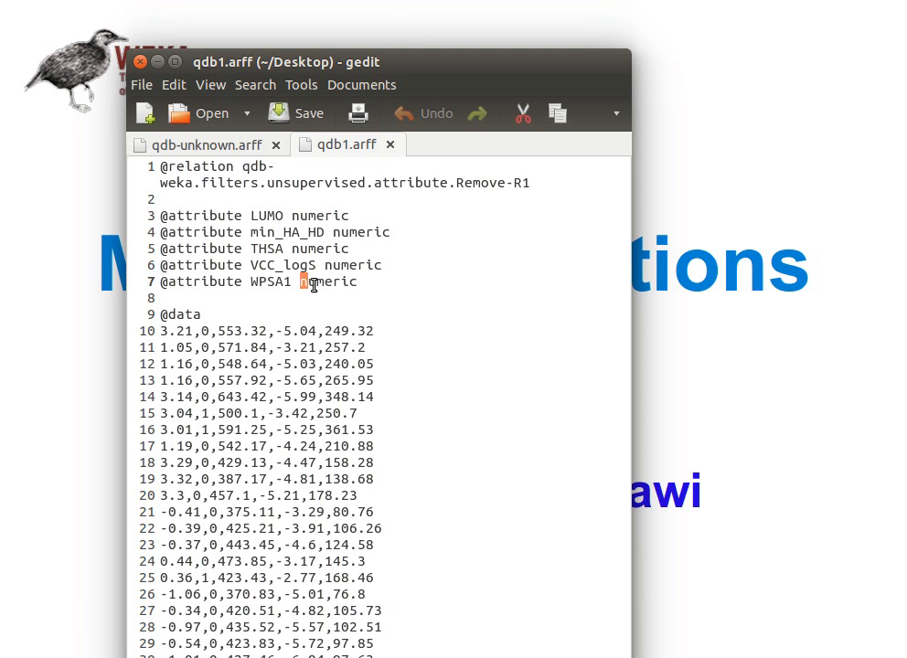
# Review the first data row's class value, then bring up qdb-unknown.arff in gedit
pyautogui.doubleClick(329, 281)
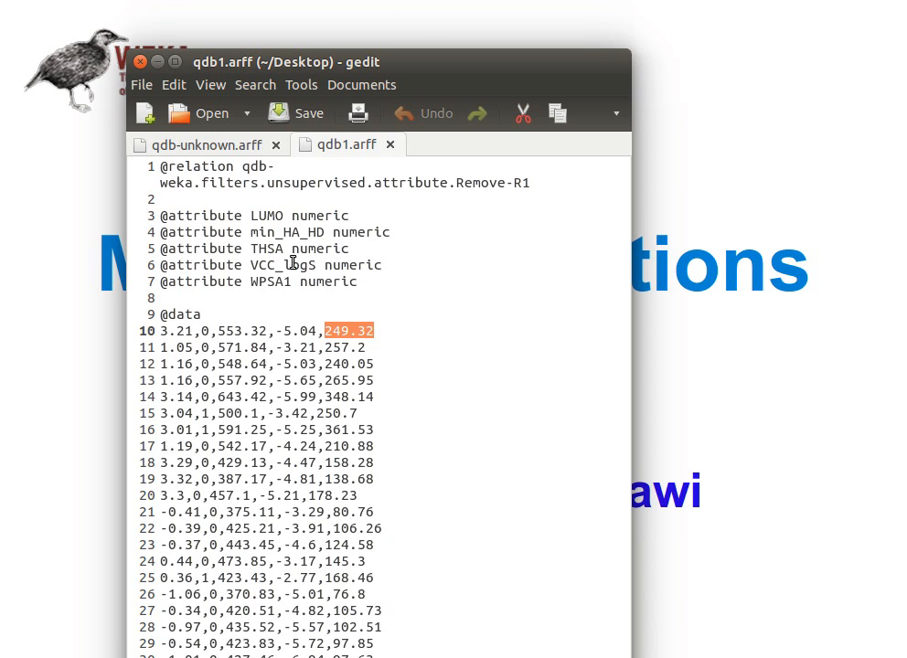
pyautogui.moveTo(307, 217)
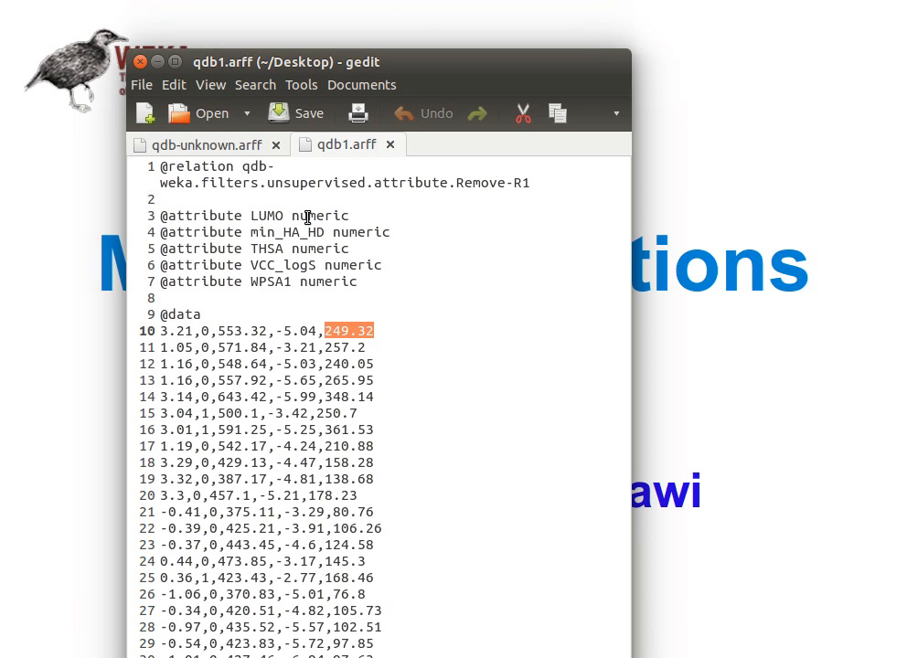
pyautogui.scroll(-3)
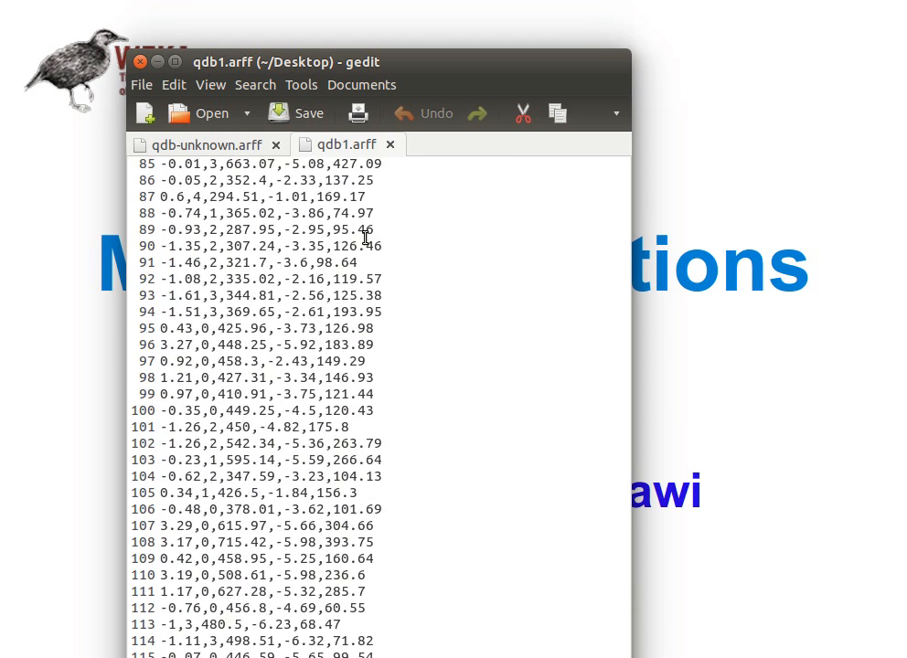
pyautogui.scroll(-3)
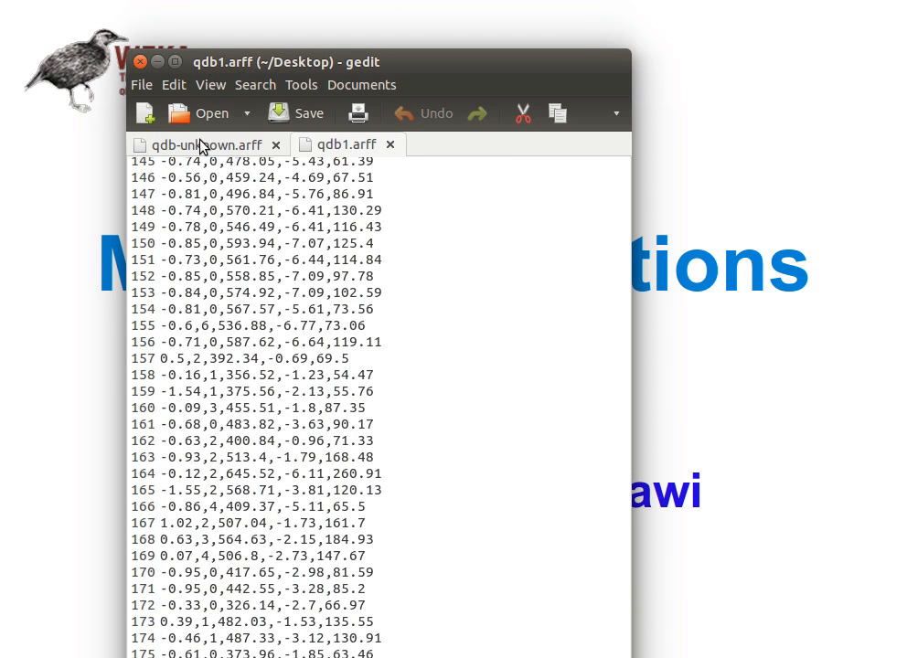
pyautogui.click(201, 145)
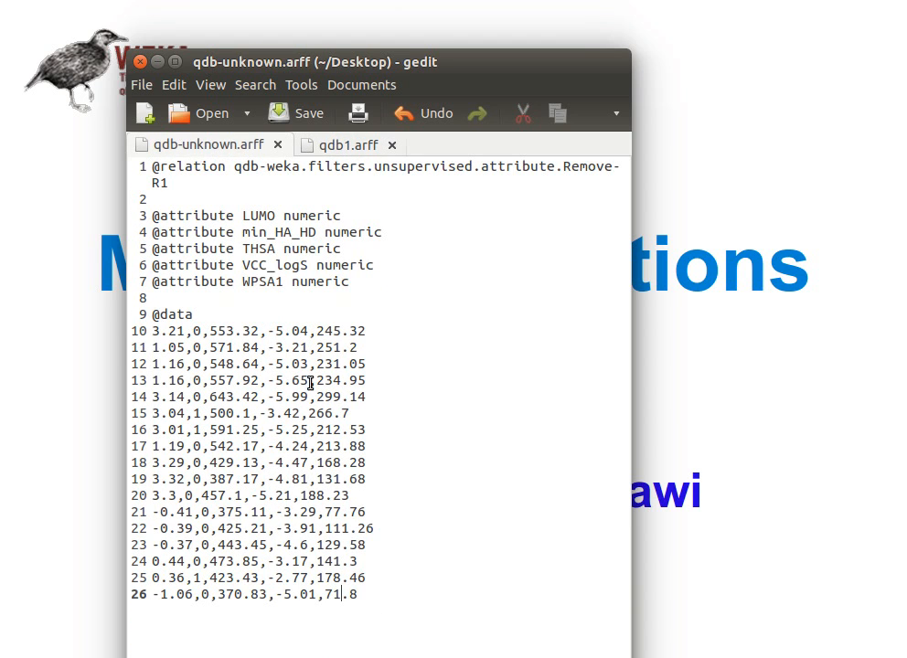
pyautogui.moveTo(304, 310)
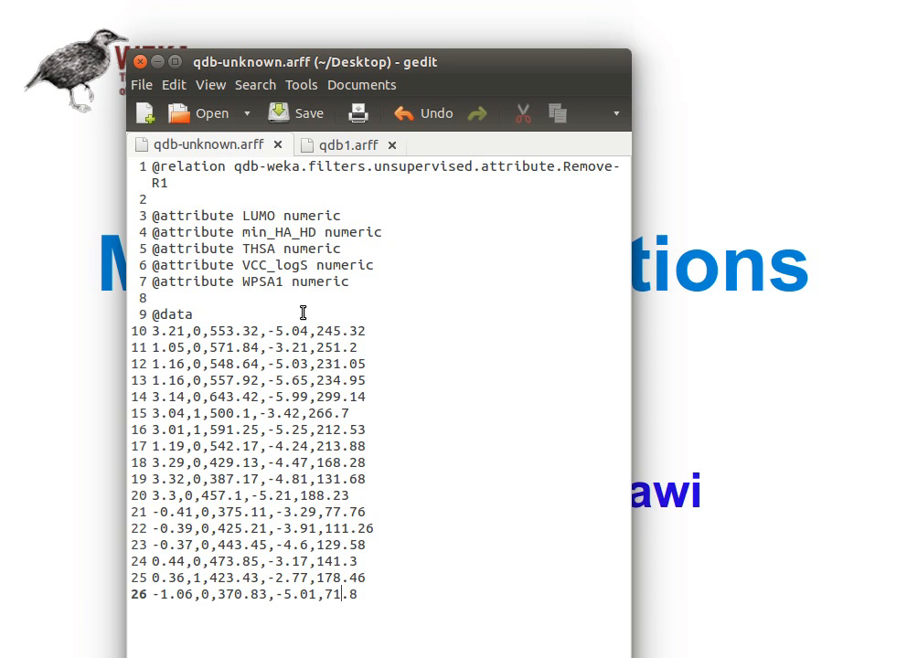
pyautogui.moveTo(236, 322)
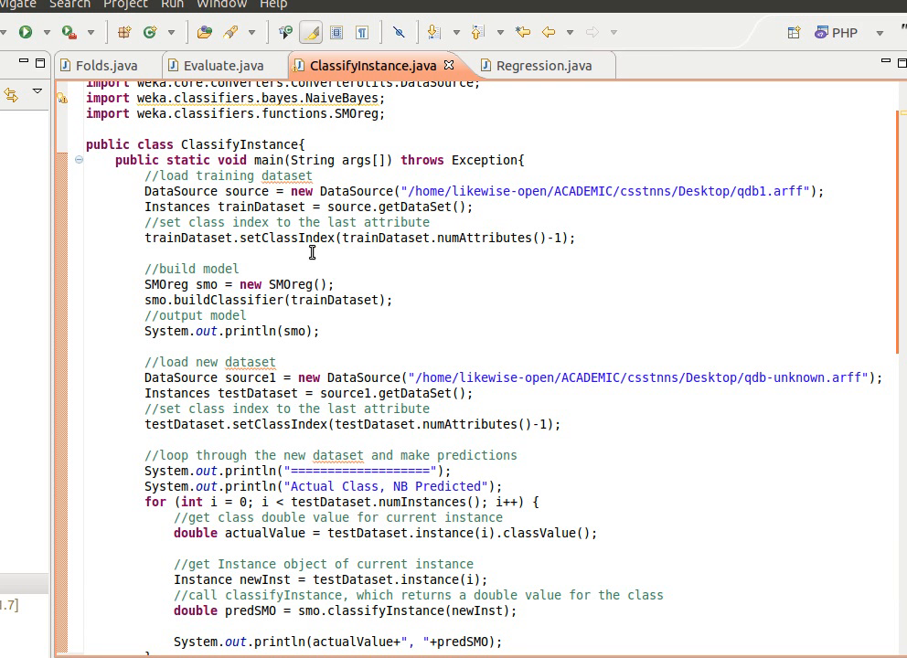
pyautogui.scroll(3)
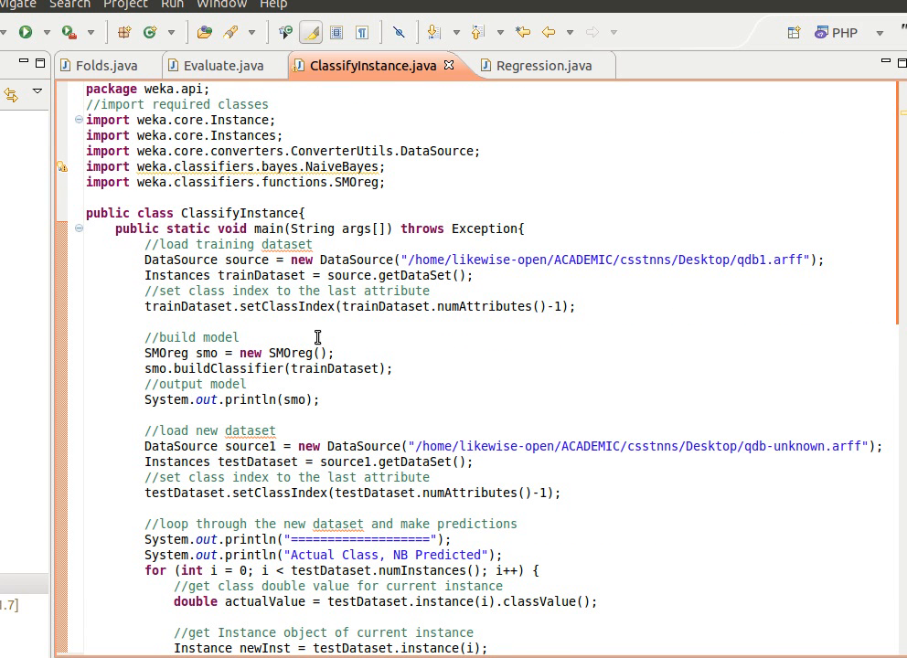
pyautogui.scroll(-3)
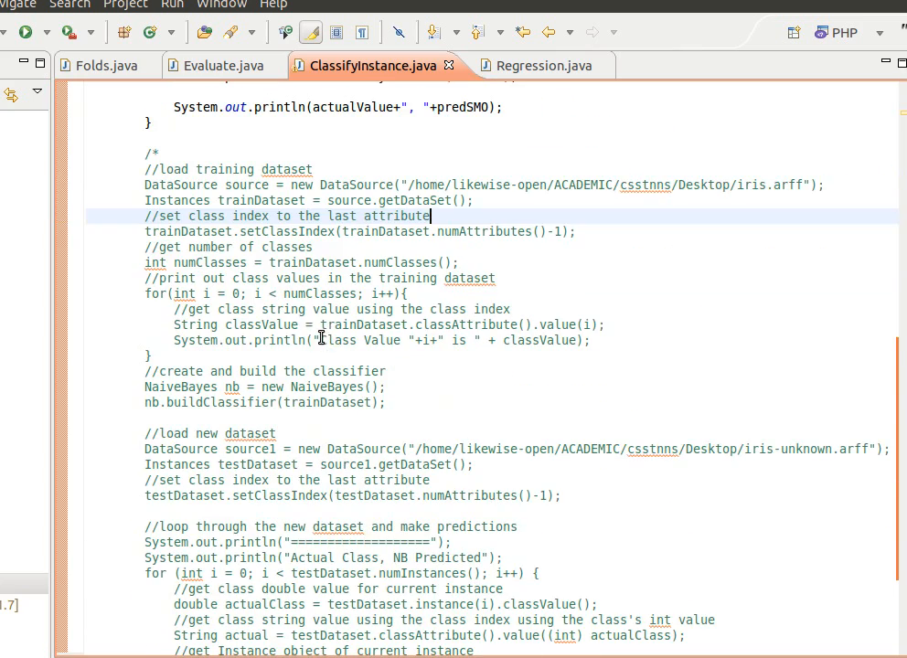
pyautogui.scroll(-3)
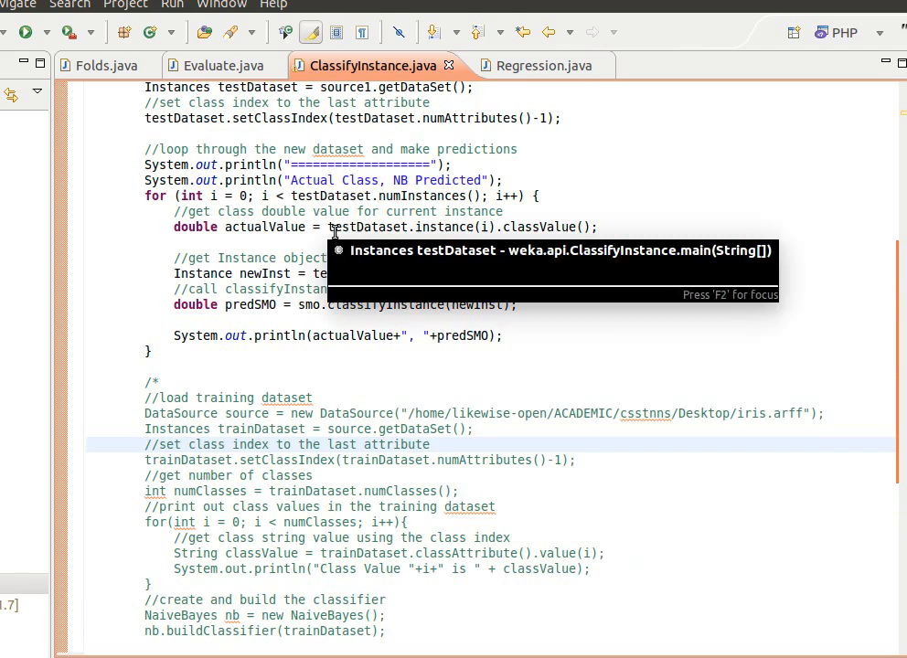
pyautogui.scroll(3)
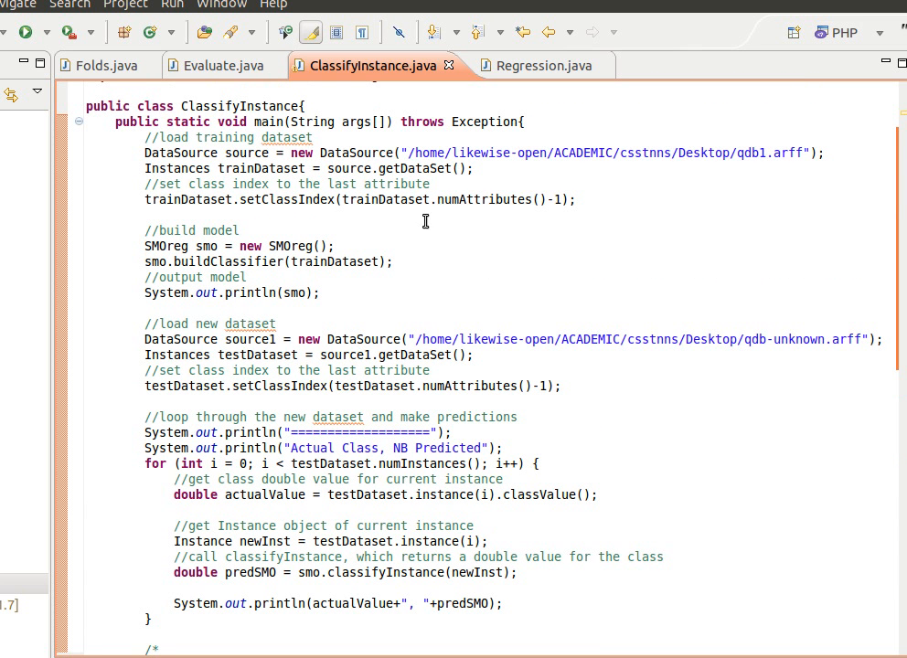
pyautogui.moveTo(226, 168)
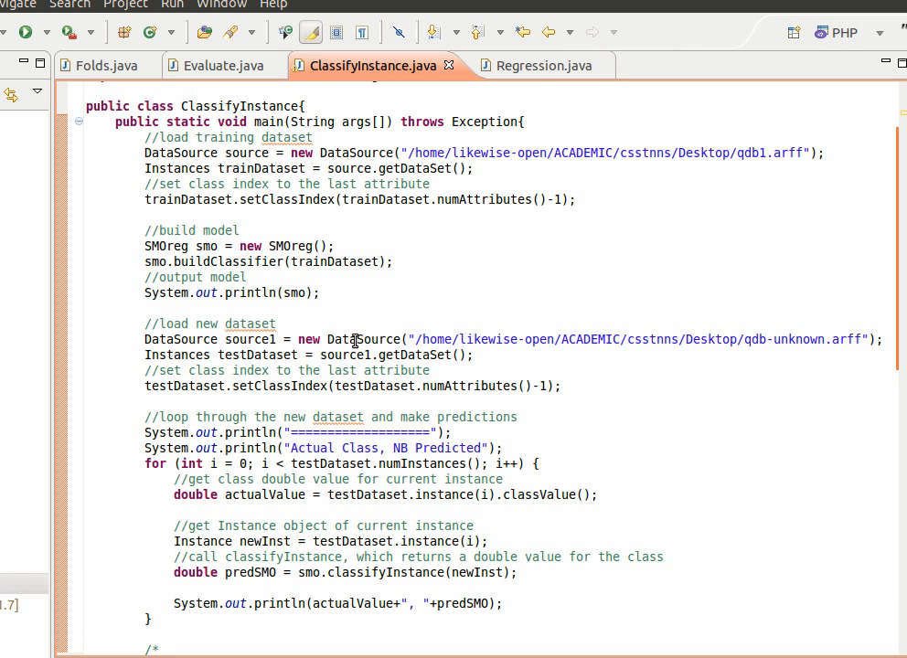
pyautogui.moveTo(254, 358)
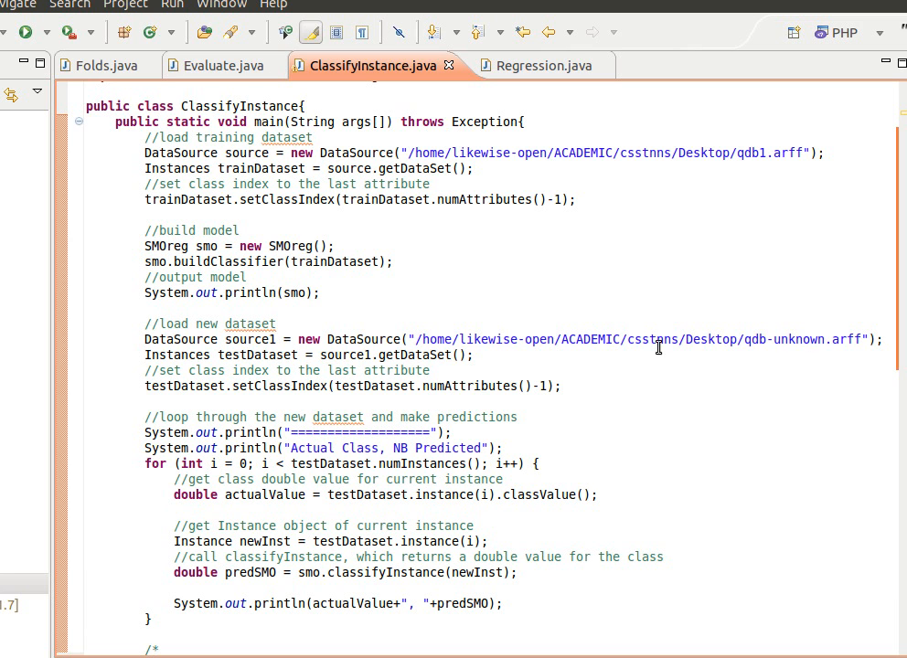
pyautogui.moveTo(377, 197)
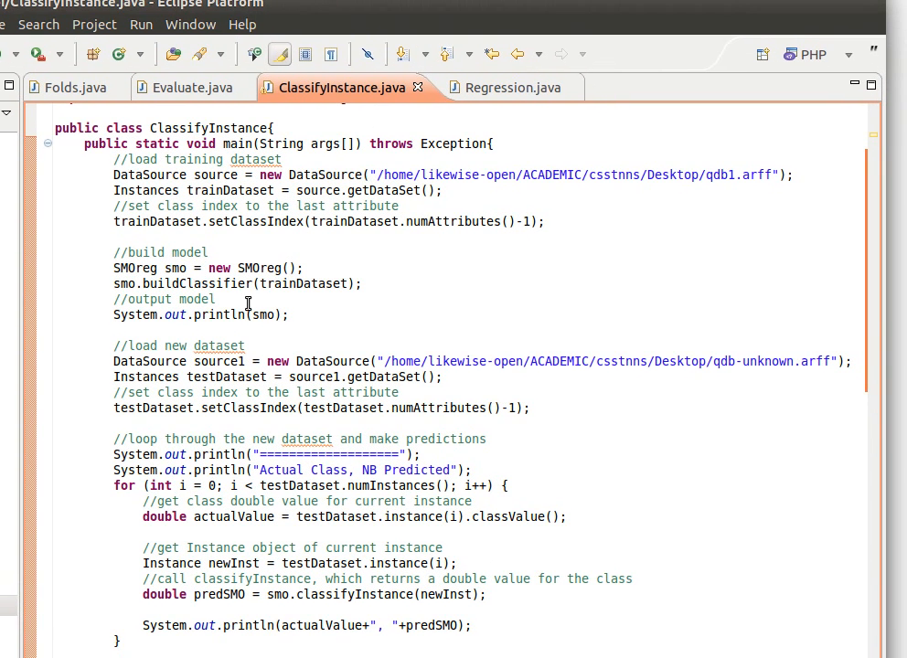
pyautogui.moveTo(131, 283)
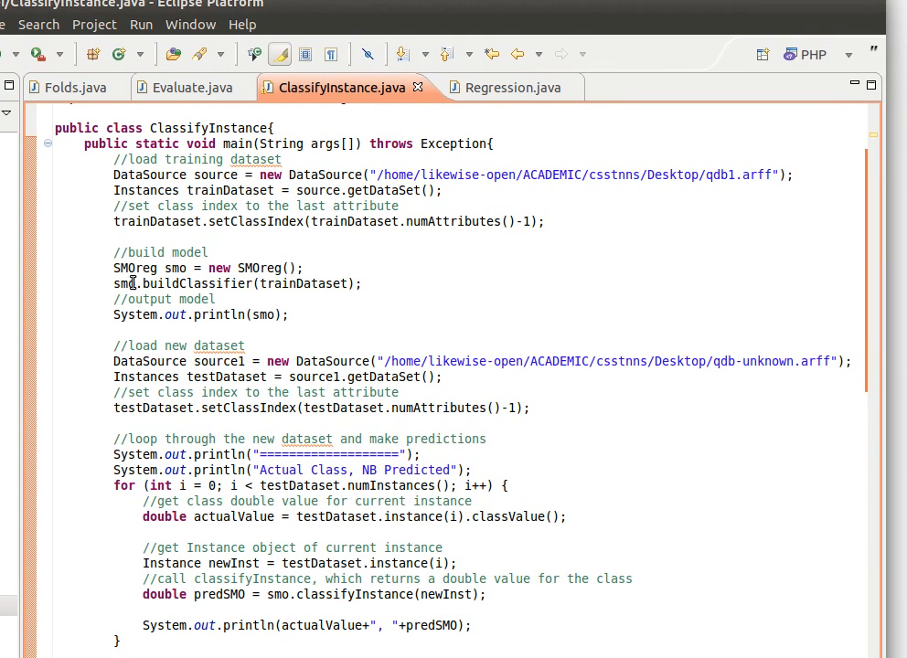
pyautogui.moveTo(199, 240)
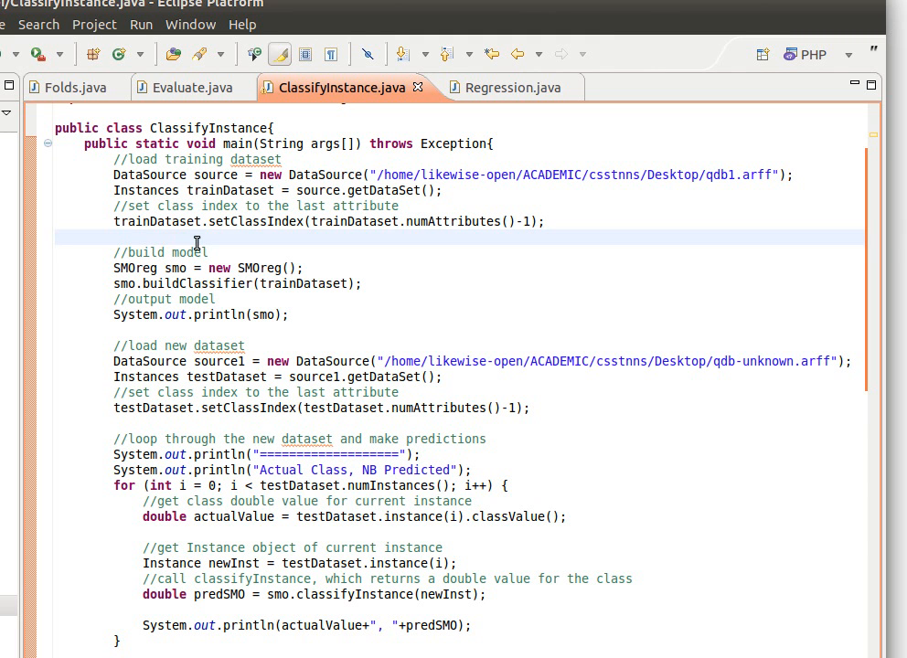
pyautogui.moveTo(409, 278)
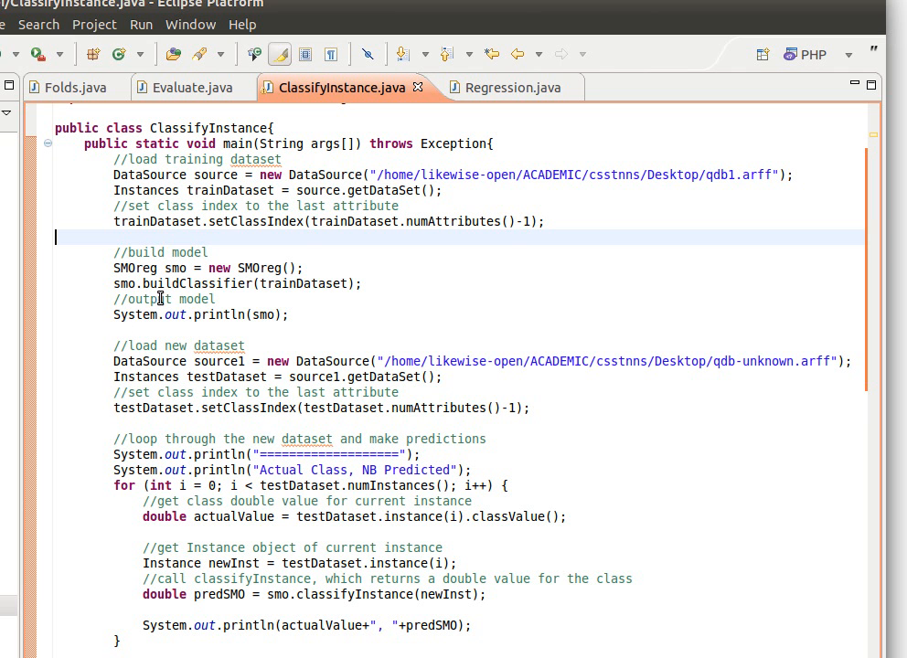
pyautogui.moveTo(429, 163)
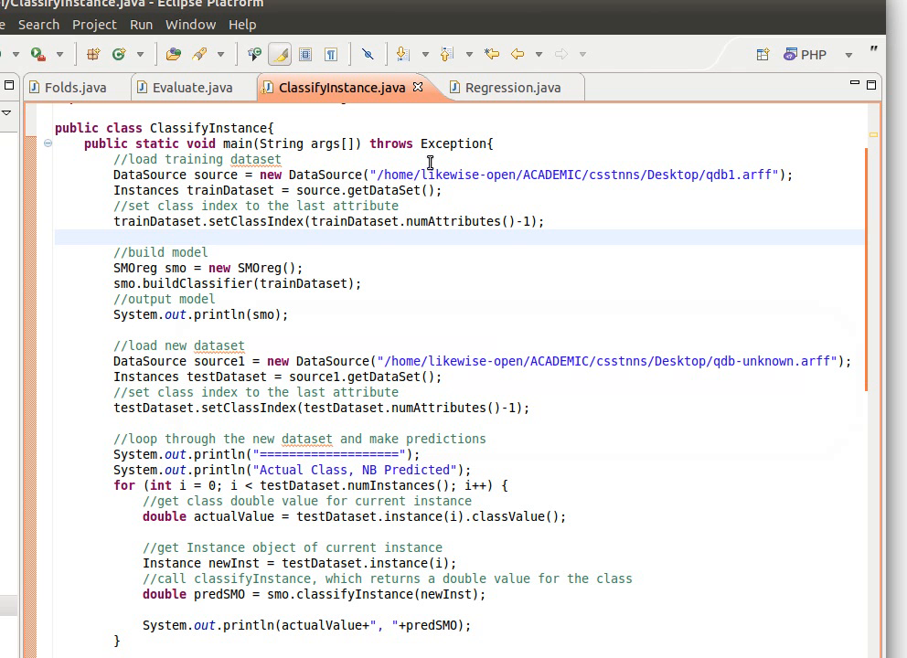
# After glancing at Regression.java, change the println heading to read "Actual Class, SMO Predicted"
pyautogui.click(501, 88)
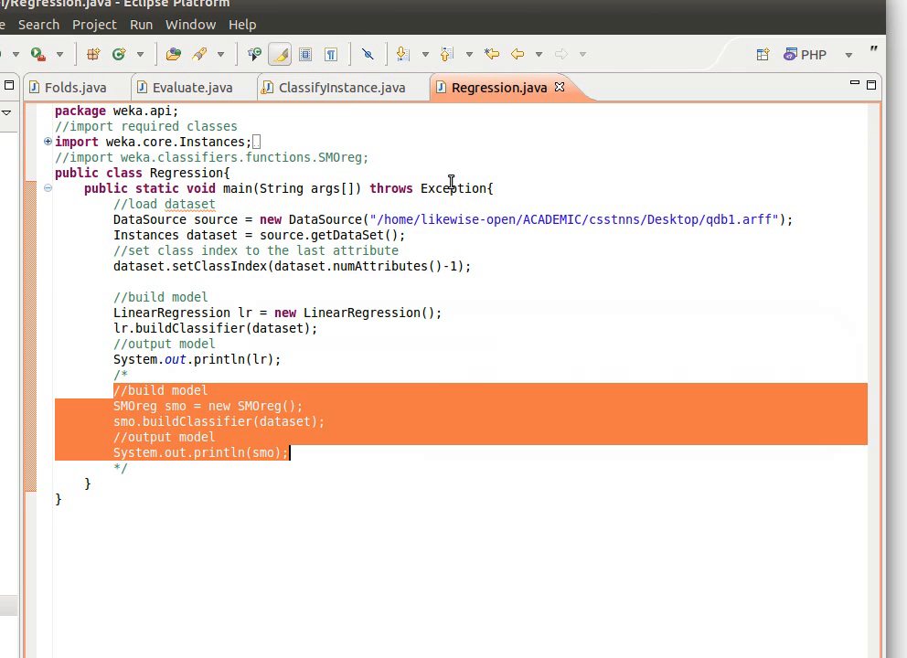
pyautogui.click(338, 88)
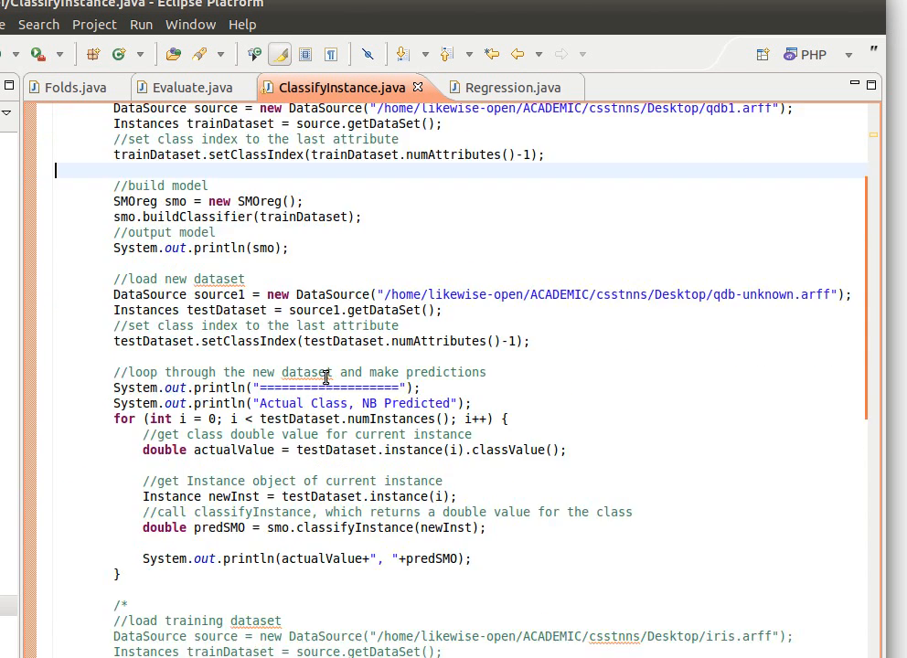
pyautogui.scroll(-3)
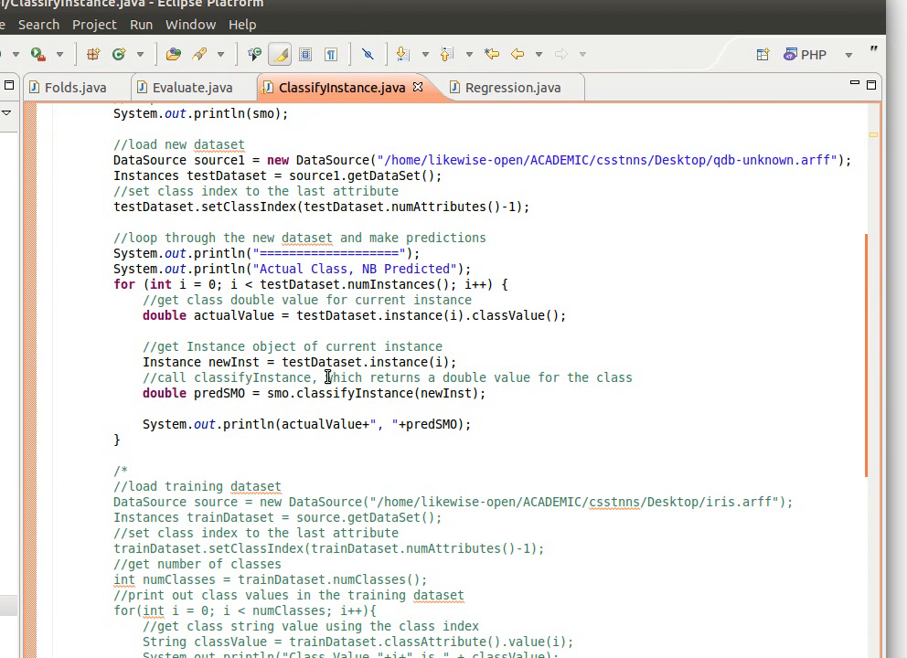
pyautogui.click(364, 269)
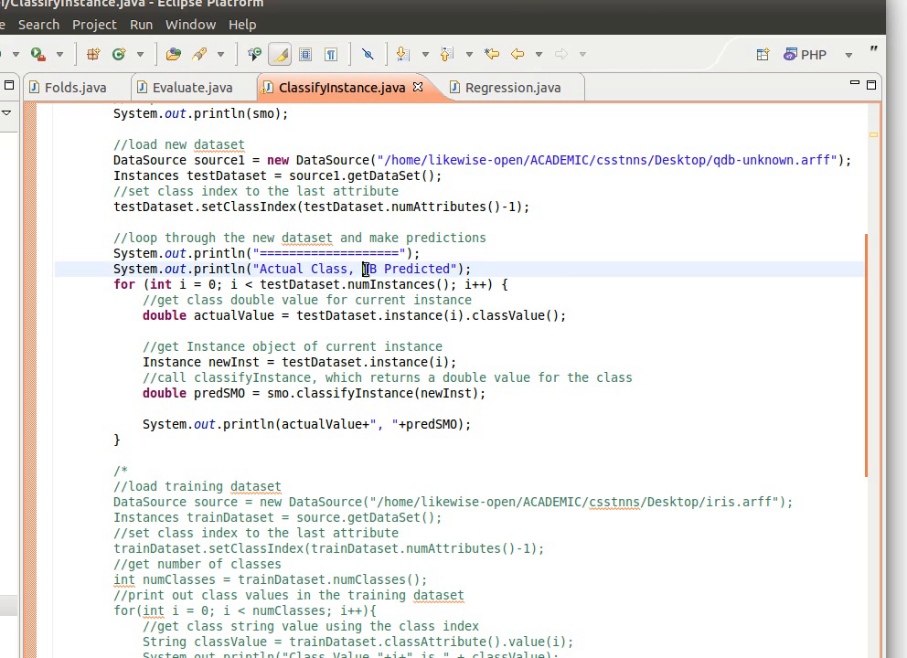
pyautogui.write('SMO')
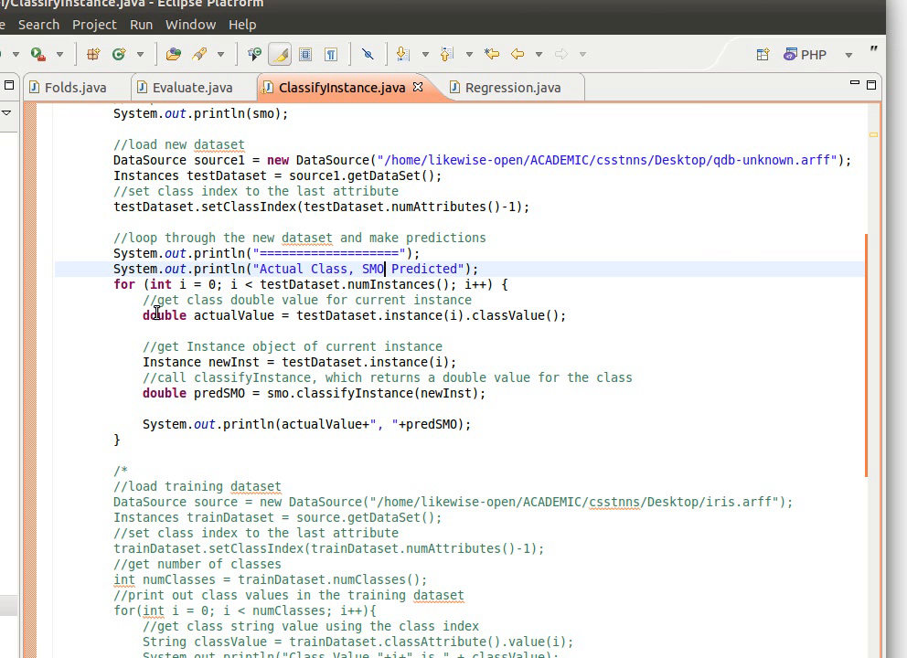
pyautogui.moveTo(348, 307)
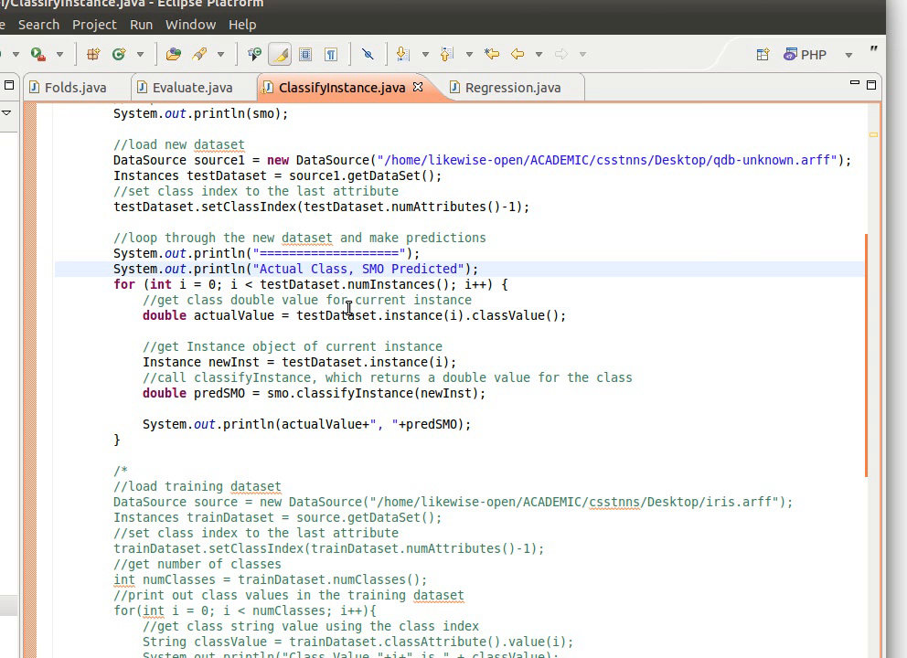
pyautogui.moveTo(314, 314)
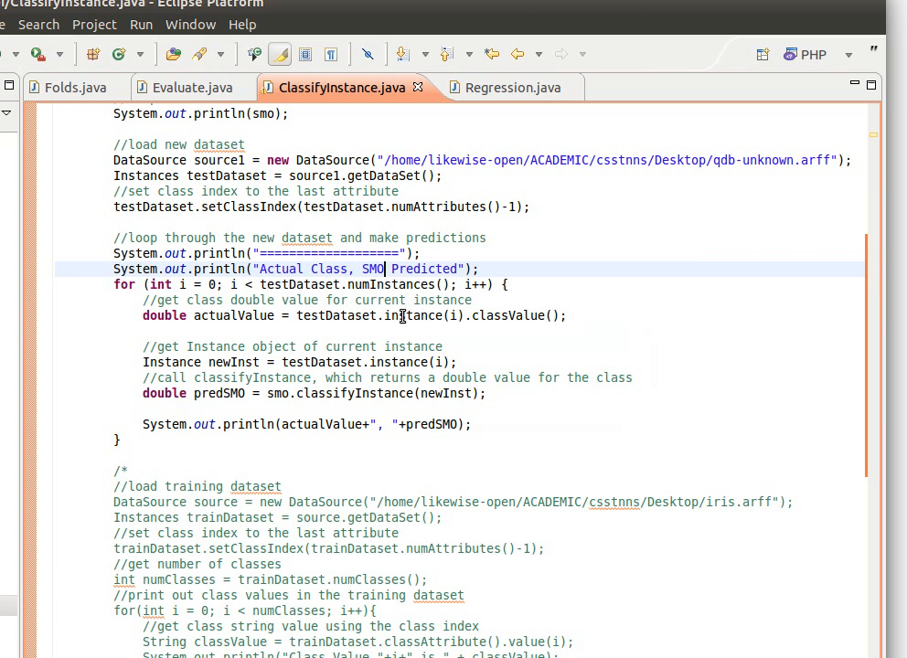
pyautogui.moveTo(405, 314)
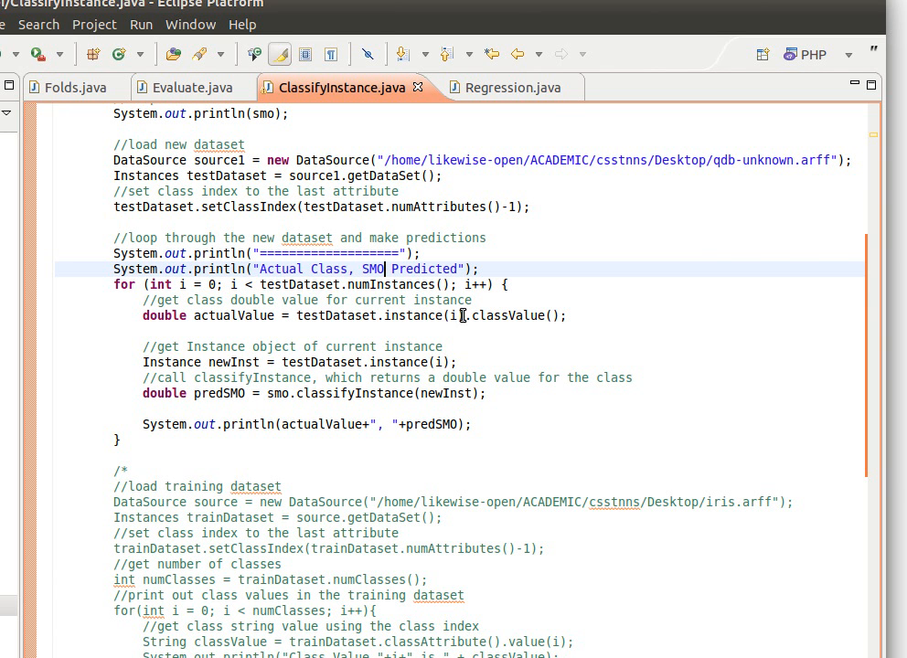
pyautogui.moveTo(539, 314)
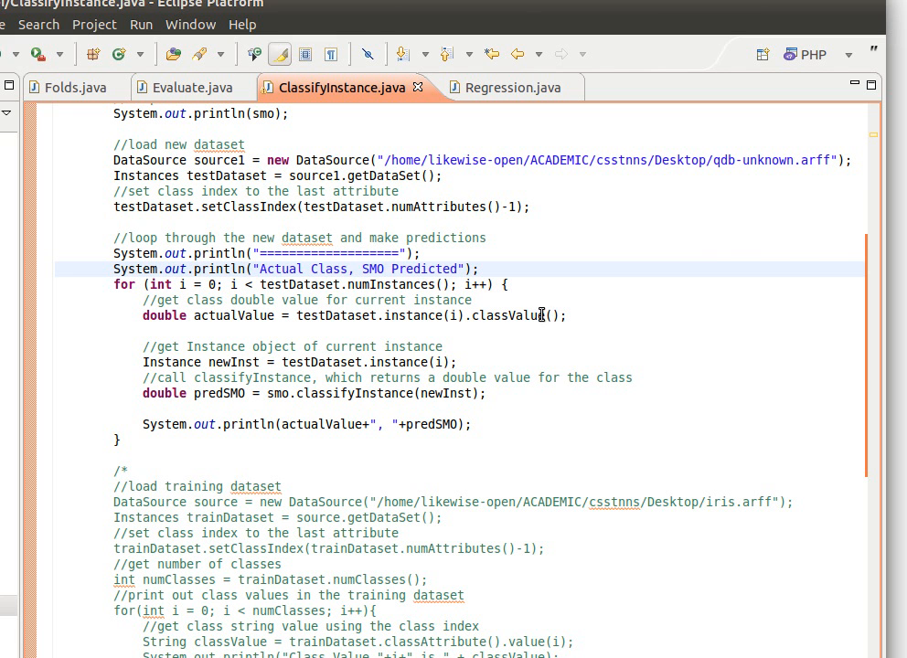
pyautogui.moveTo(223, 315)
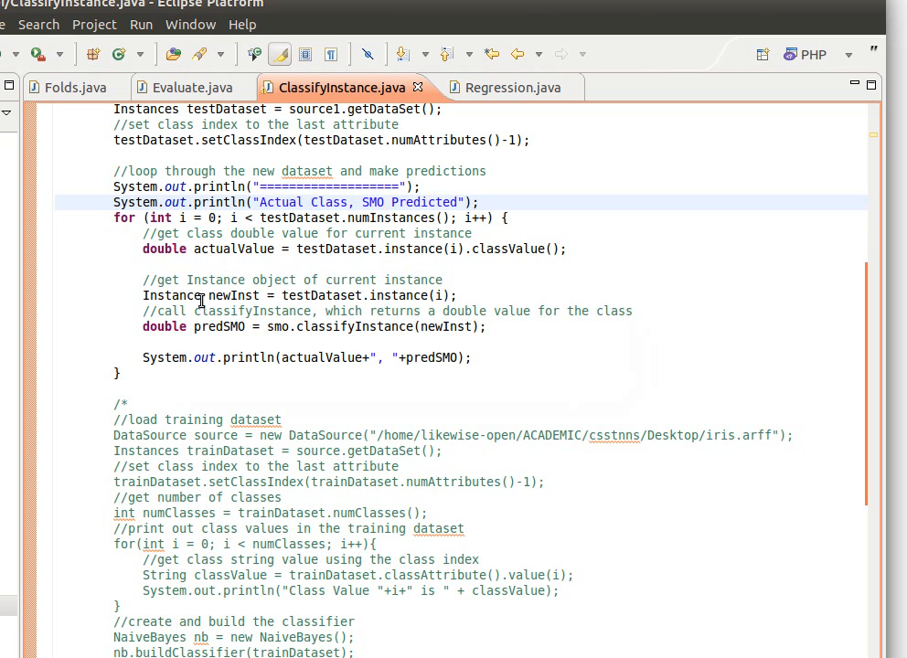
pyautogui.moveTo(307, 216)
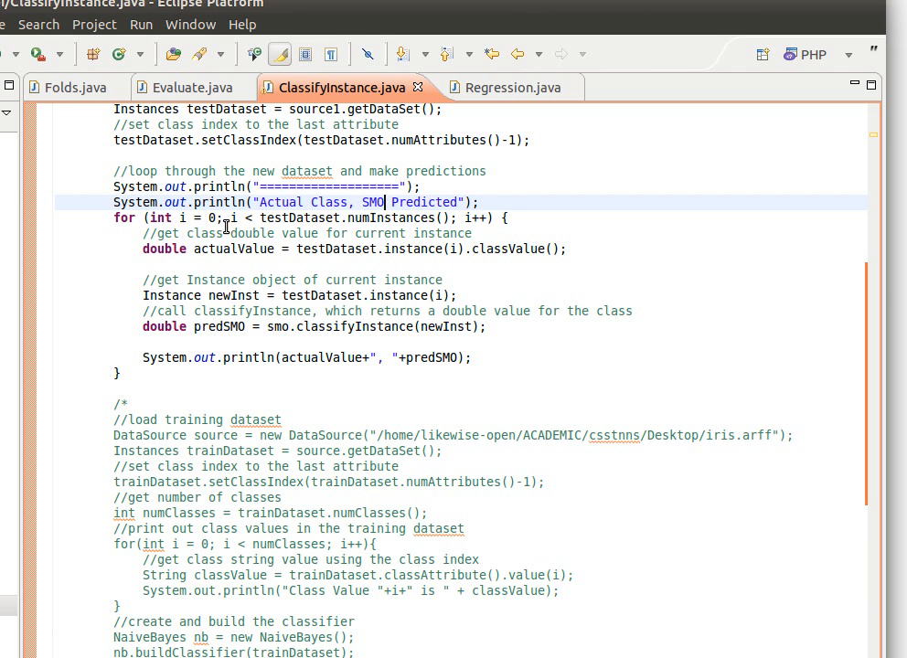
pyautogui.moveTo(378, 217)
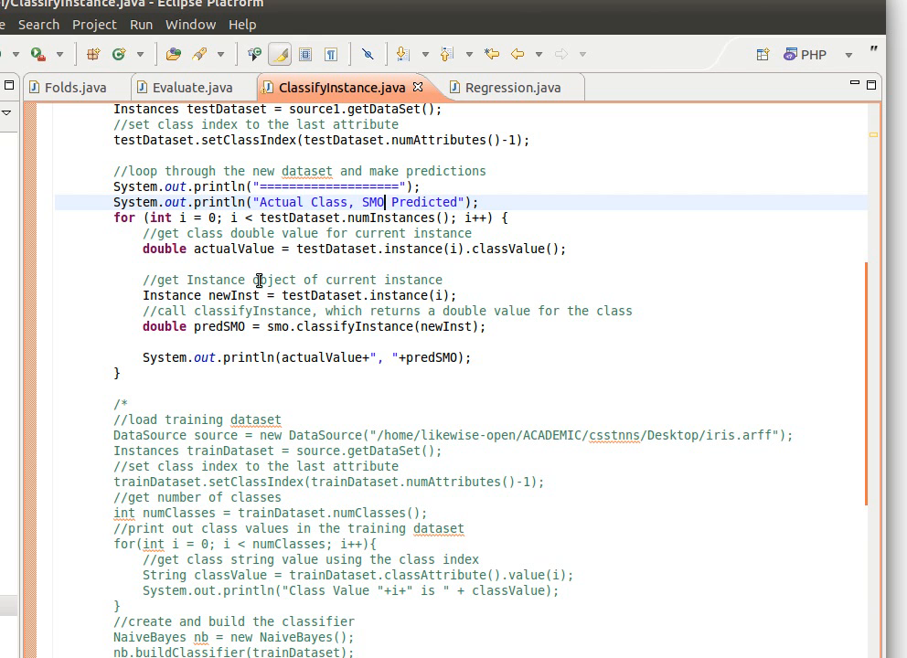
pyautogui.moveTo(154, 294)
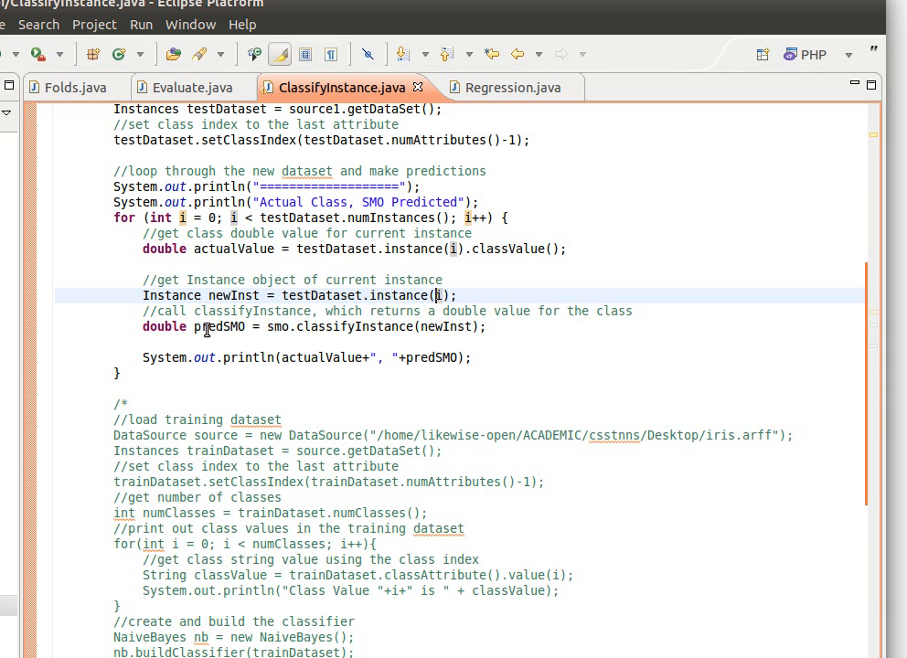
pyautogui.moveTo(369, 327)
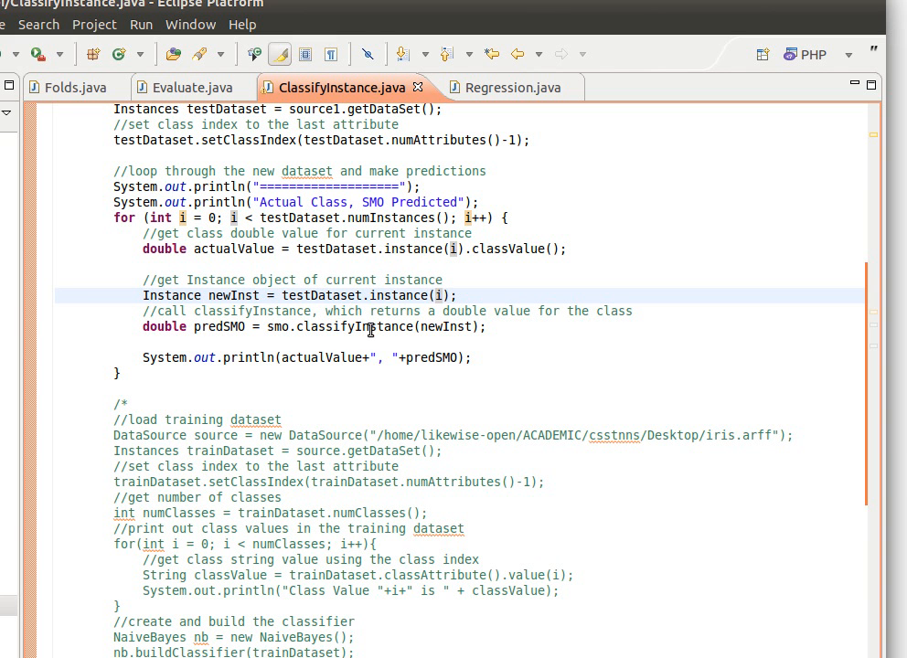
pyautogui.moveTo(281, 328)
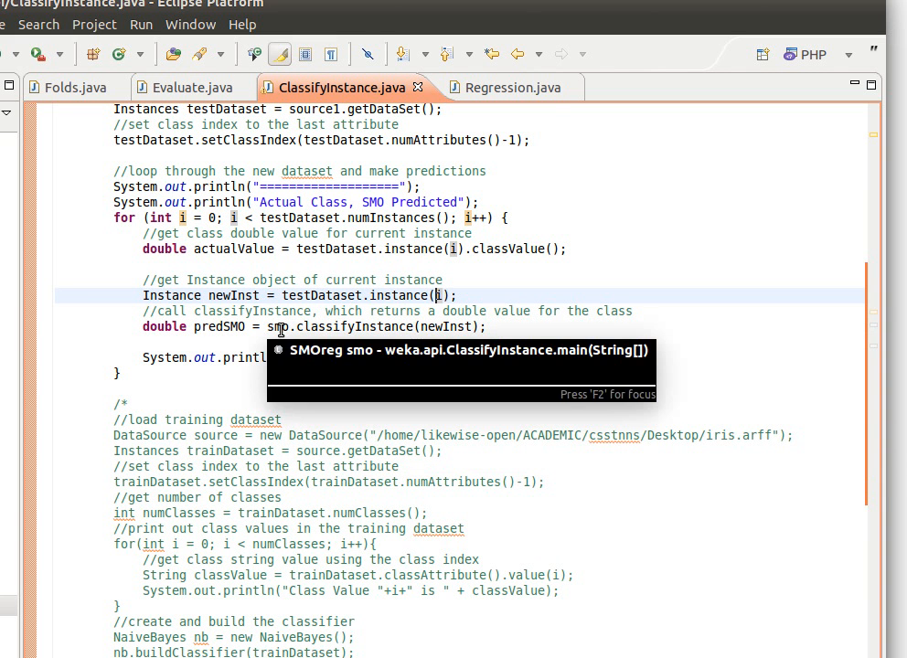
pyautogui.scroll(3)
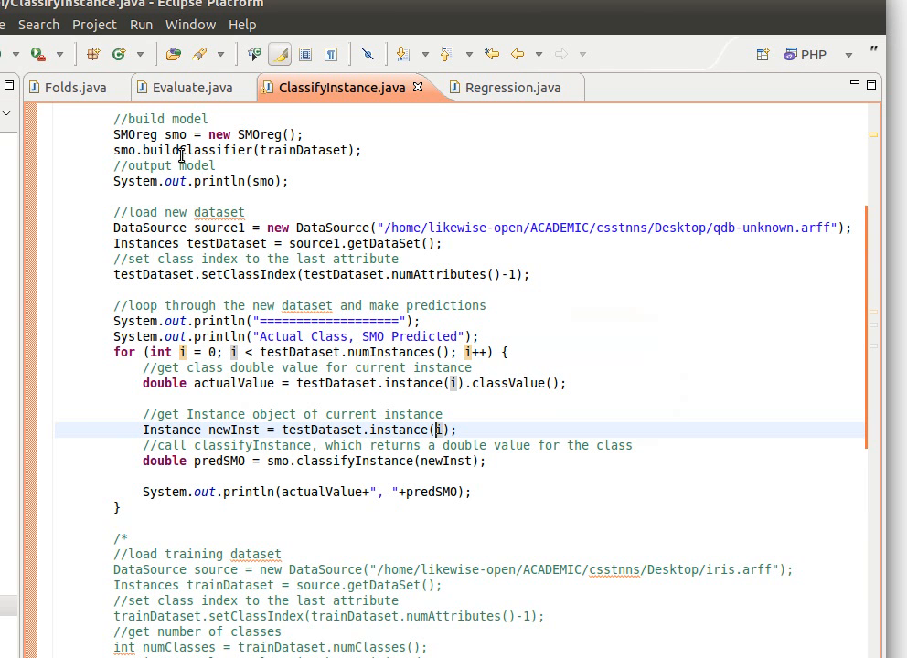
pyautogui.scroll(-3)
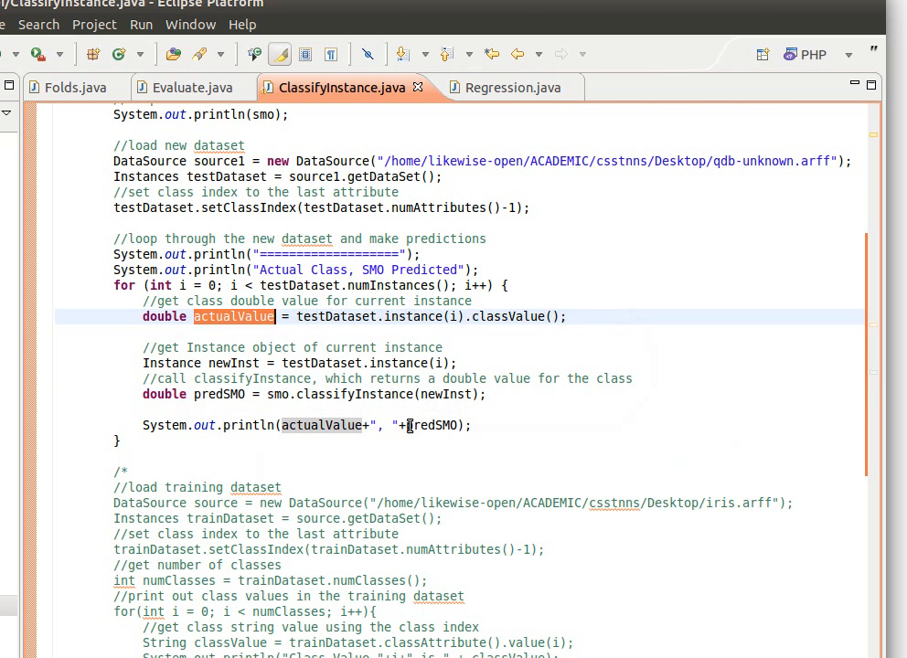
pyautogui.doubleClick(431, 424)
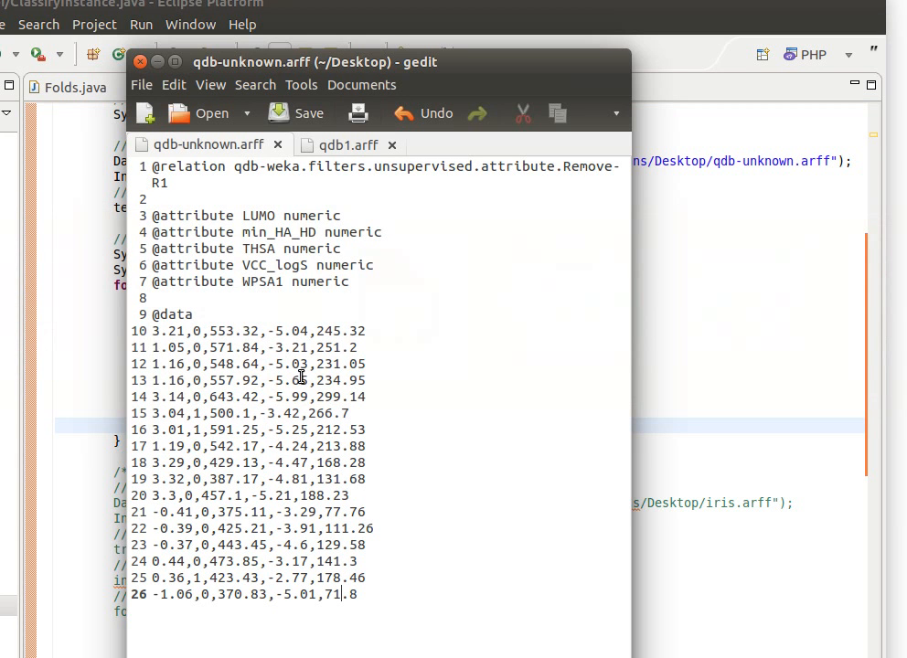
pyautogui.moveTo(256, 309)
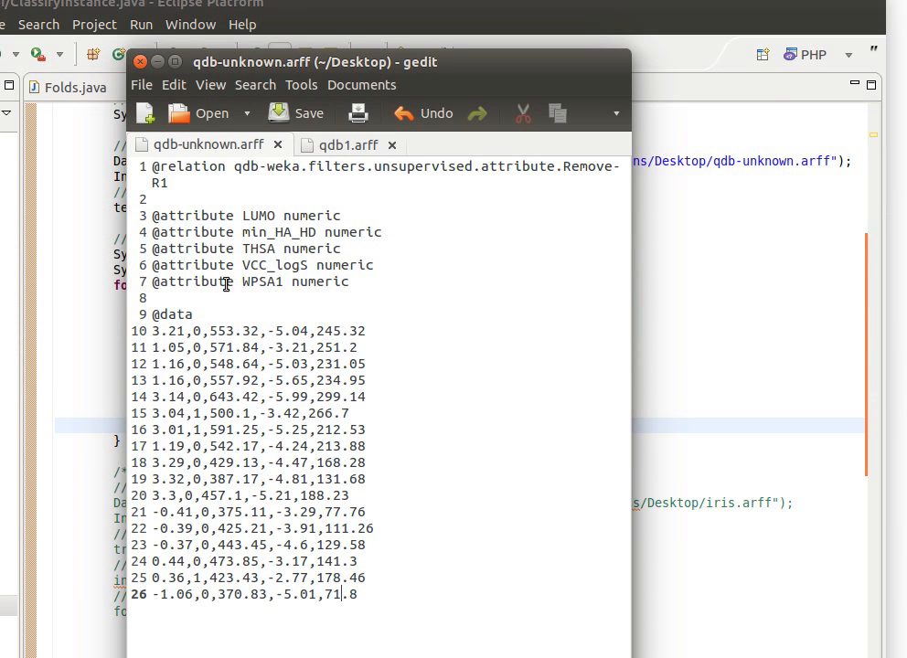
# Highlight the WPSA1 numeric attribute type and the first row's class value in qdb-unknown.arff
pyautogui.doubleClick(318, 281)
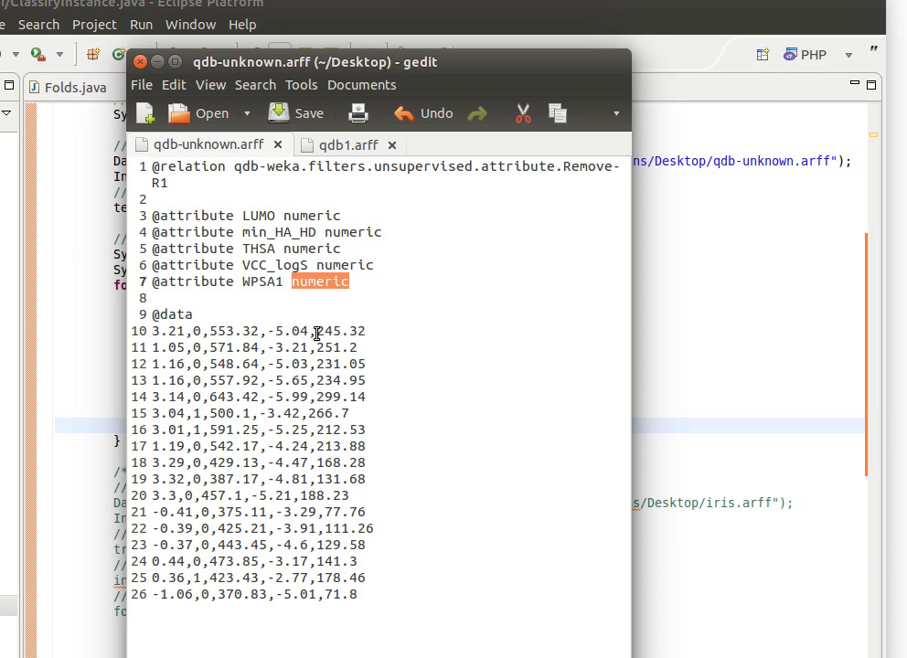
pyautogui.doubleClick(342, 330)
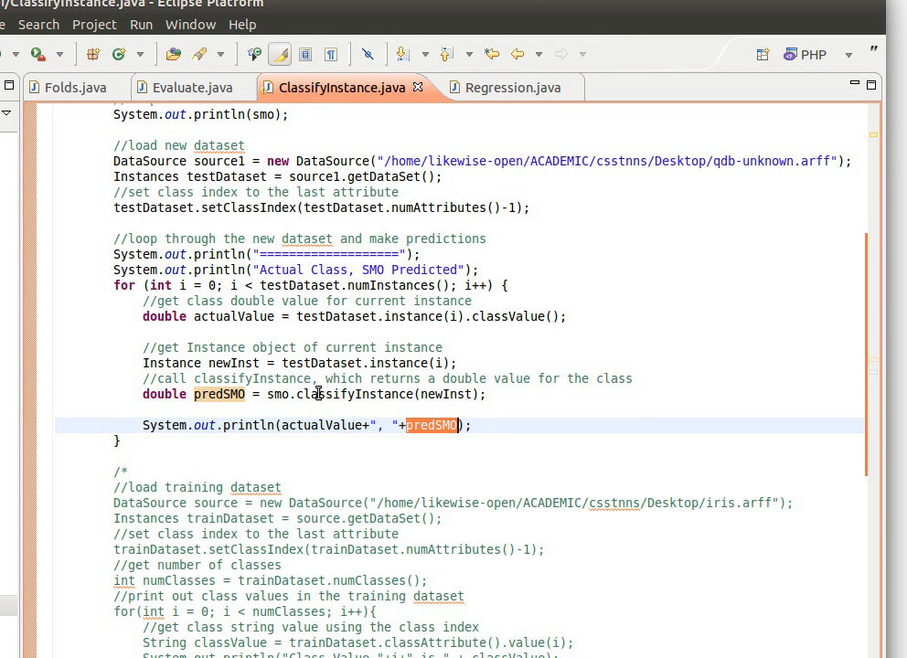
pyautogui.moveTo(101, 27)
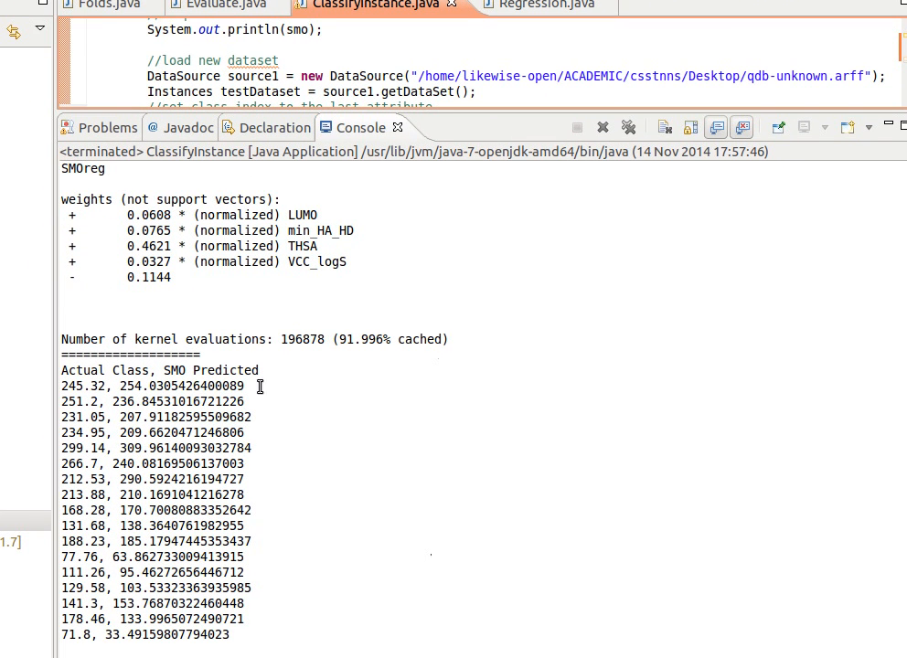
pyautogui.moveTo(98, 384)
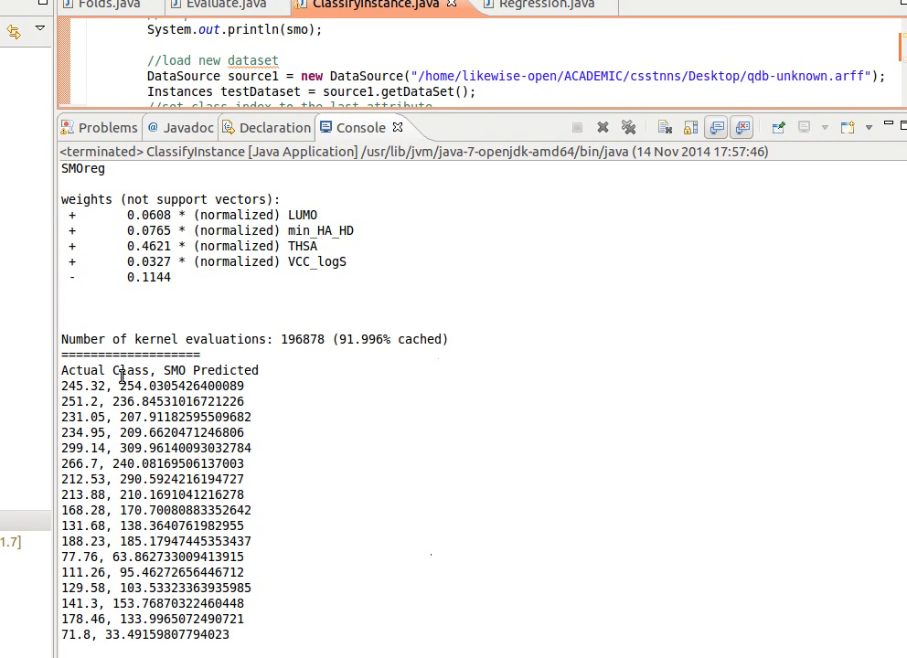
pyautogui.moveTo(278, 369)
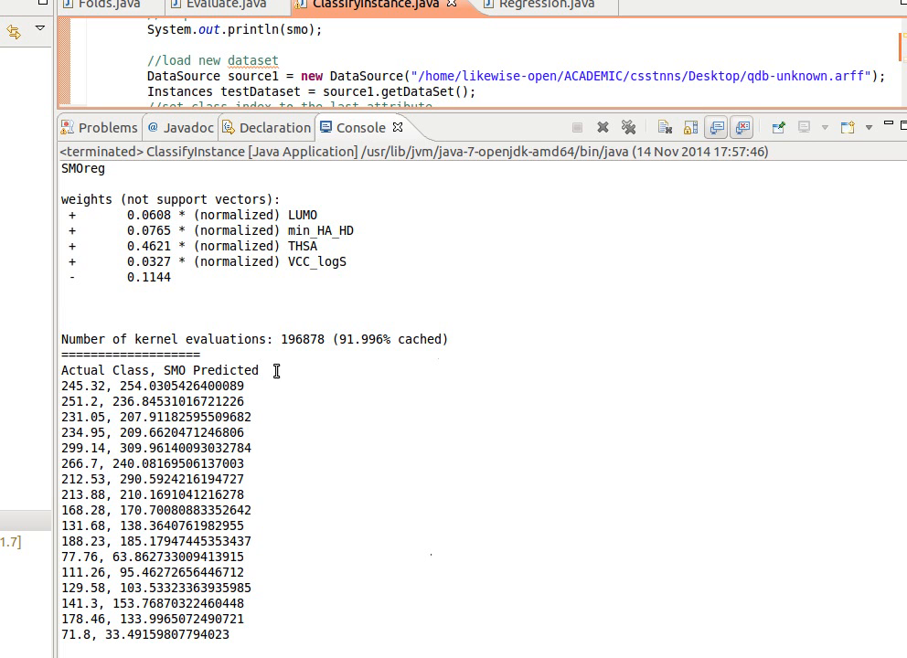
pyautogui.moveTo(124, 385)
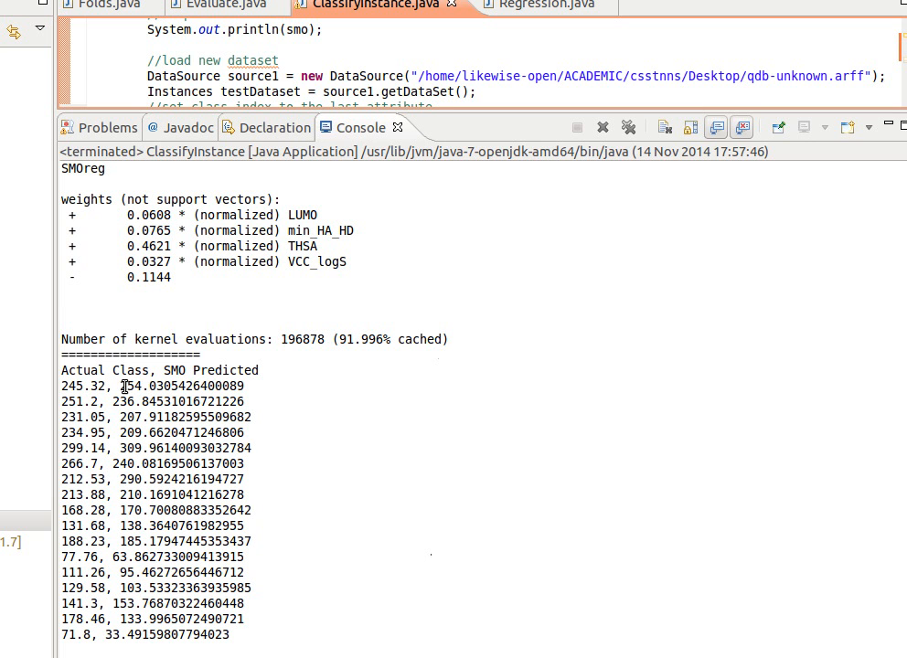
# Highlight the first predicted value (254.03 vs actual 245.32) in the console output, then deselect it
pyautogui.doubleClick(155, 386)
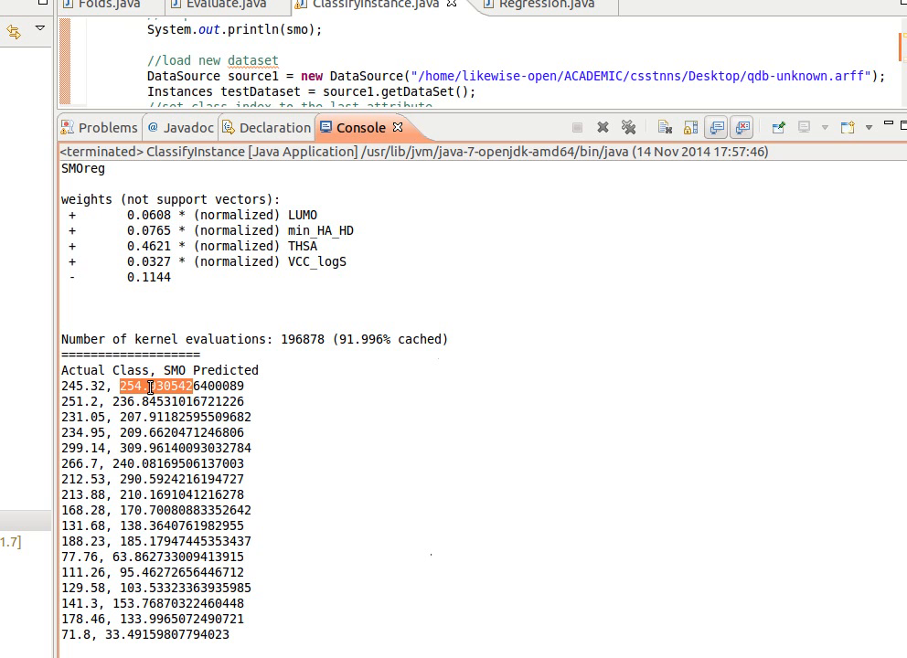
pyautogui.click(155, 386)
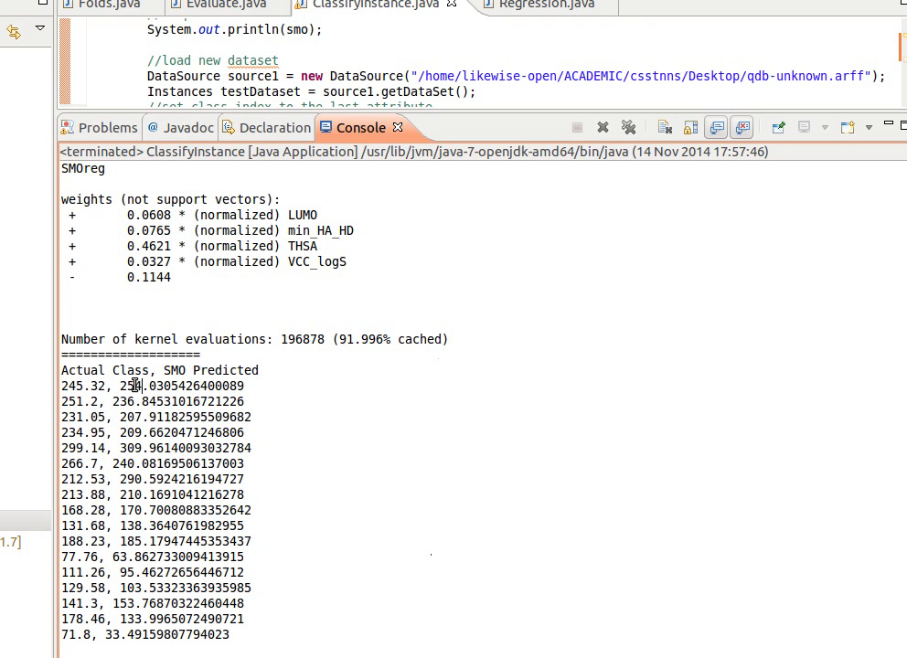
pyautogui.moveTo(121, 431)
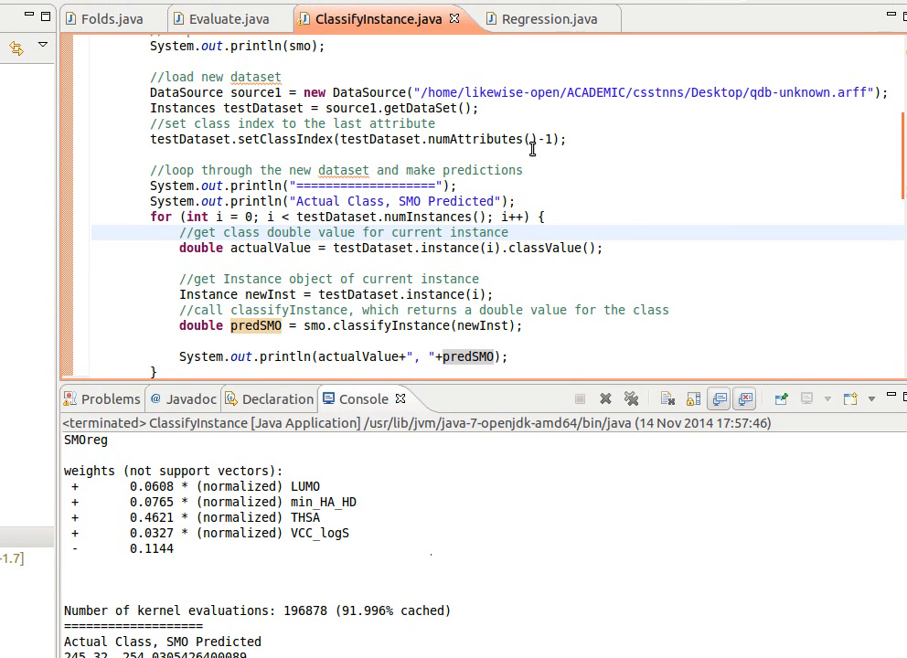
pyautogui.moveTo(856, 24)
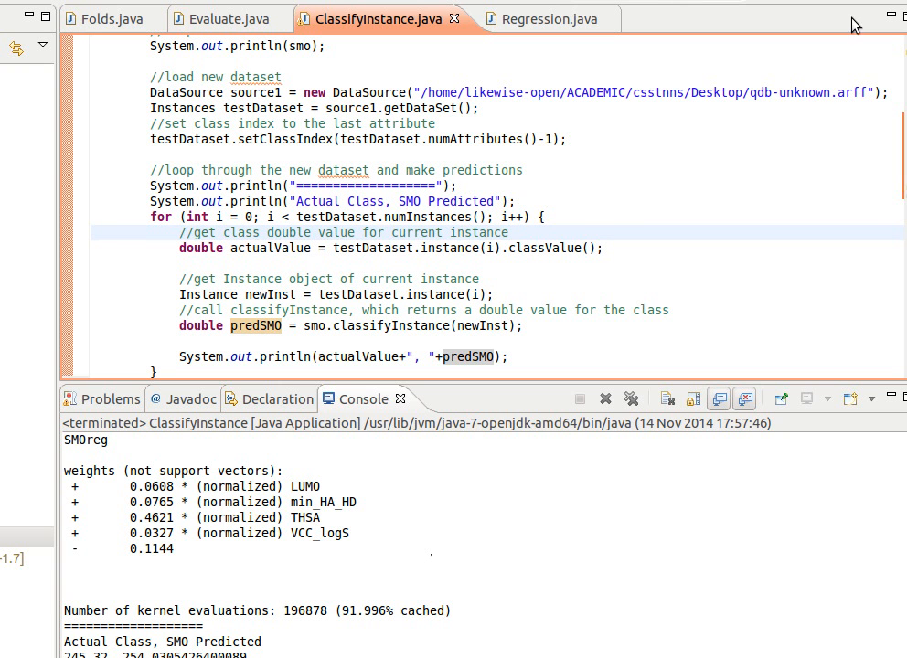